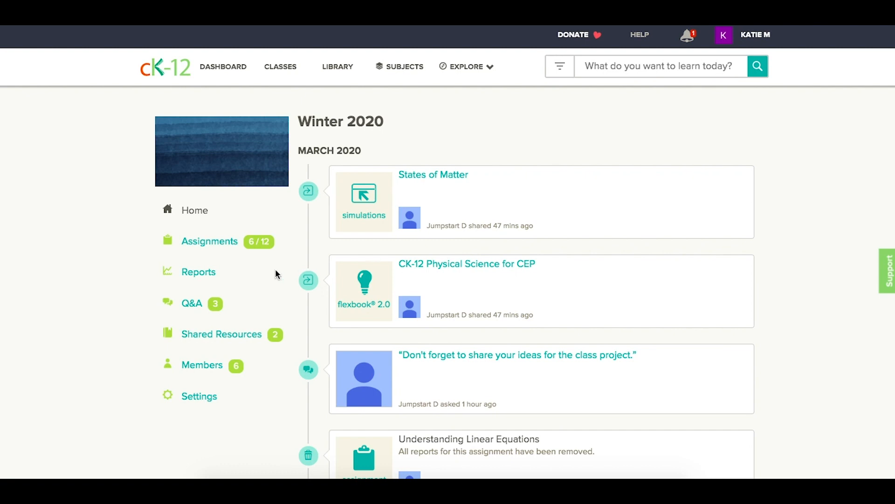
Show the class assignments and expand the '2.0 with Practice: Newton's Second Law' row
{"action": "left_click", "coordinate": [209, 241]}
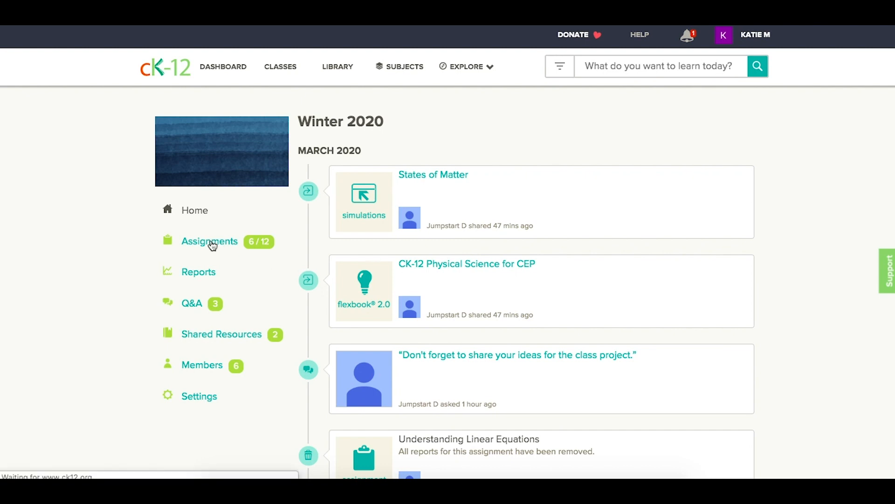
{"action": "left_click", "coordinate": [209, 240]}
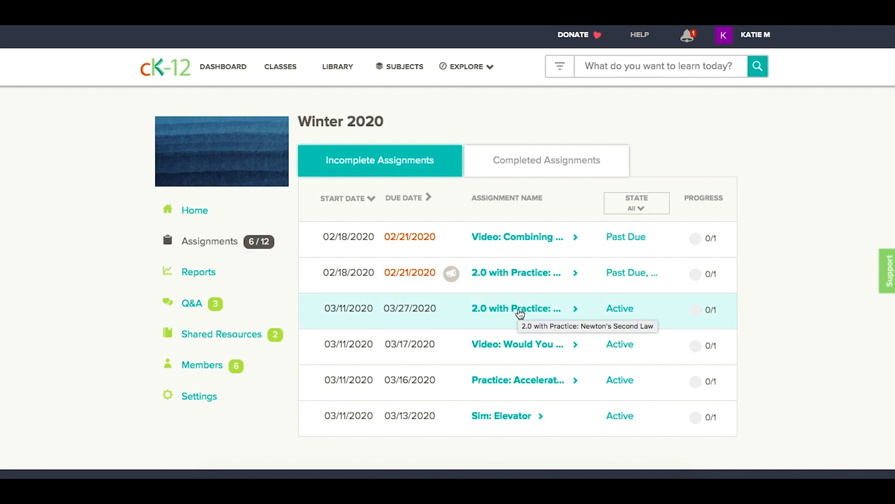
{"action": "left_click", "coordinate": [515, 308]}
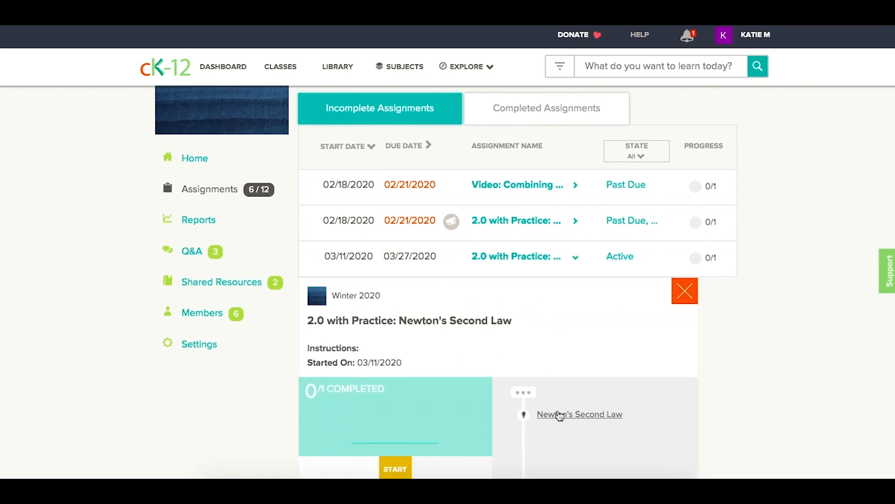
Open the Newton's Second Law lesson, scroll through it, and bring up Adaptive Practice
{"action": "left_click", "coordinate": [579, 414]}
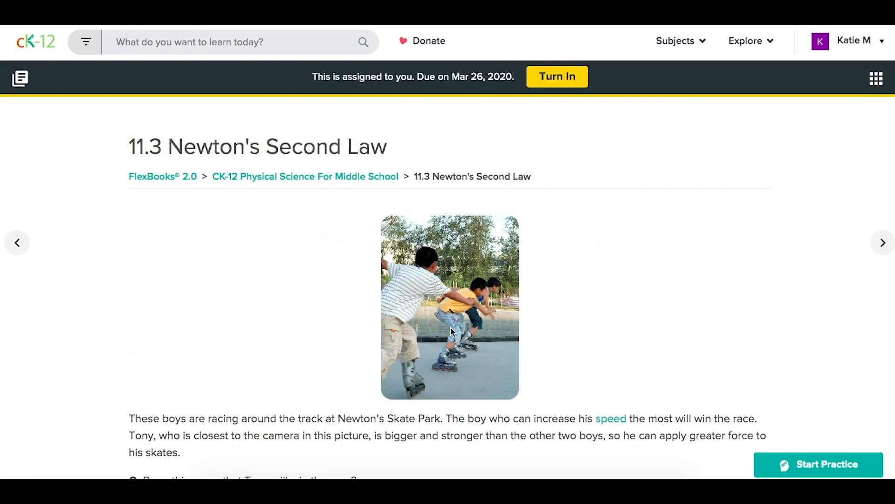
{"action": "scroll", "scroll_direction": "down", "scroll_amount": 3}
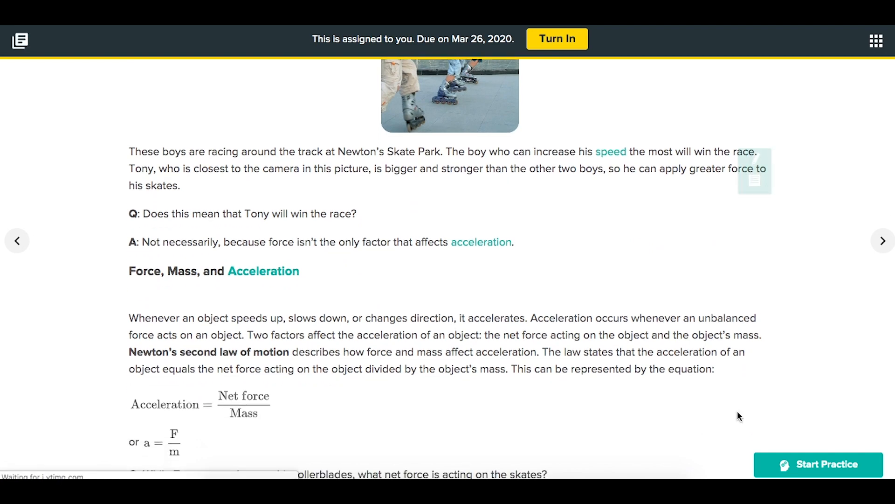
{"action": "scroll", "scroll_direction": "down", "scroll_amount": 3}
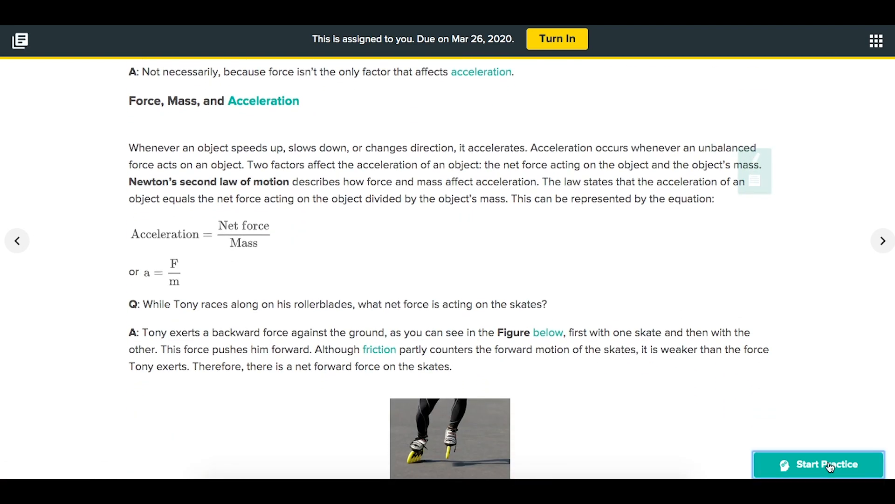
{"action": "left_click", "coordinate": [818, 464]}
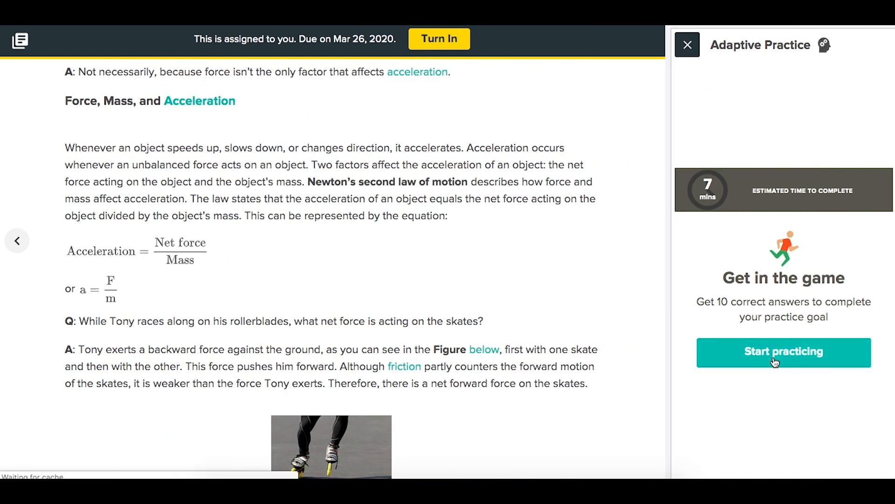
Answer the acceleration question with 4 m/s², then stop practicing at 1 correct
{"action": "left_click", "coordinate": [783, 351]}
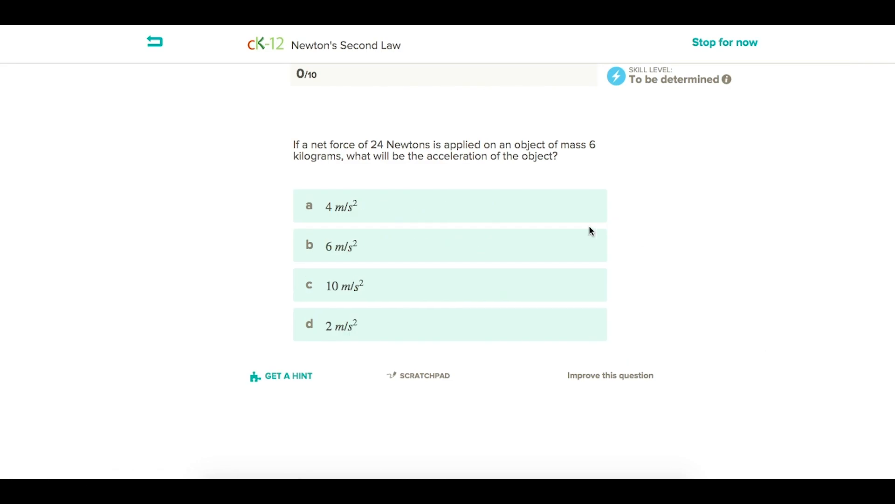
{"action": "left_click", "coordinate": [450, 206]}
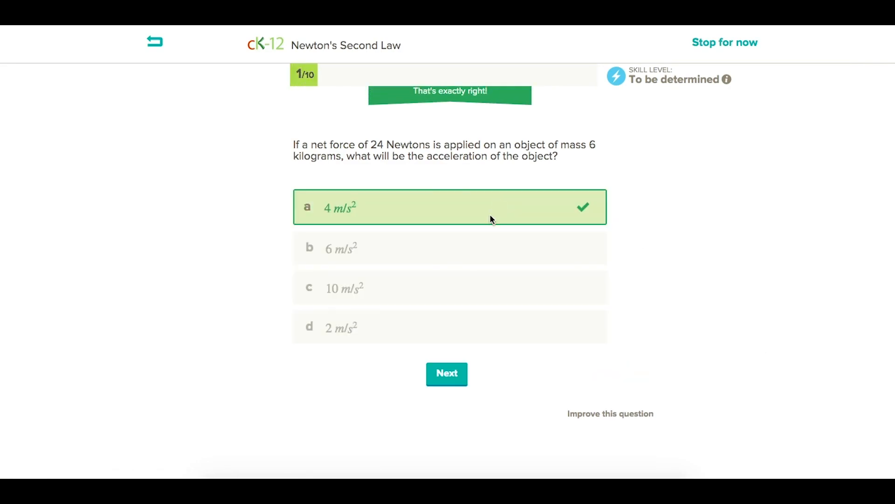
{"action": "left_click", "coordinate": [447, 374]}
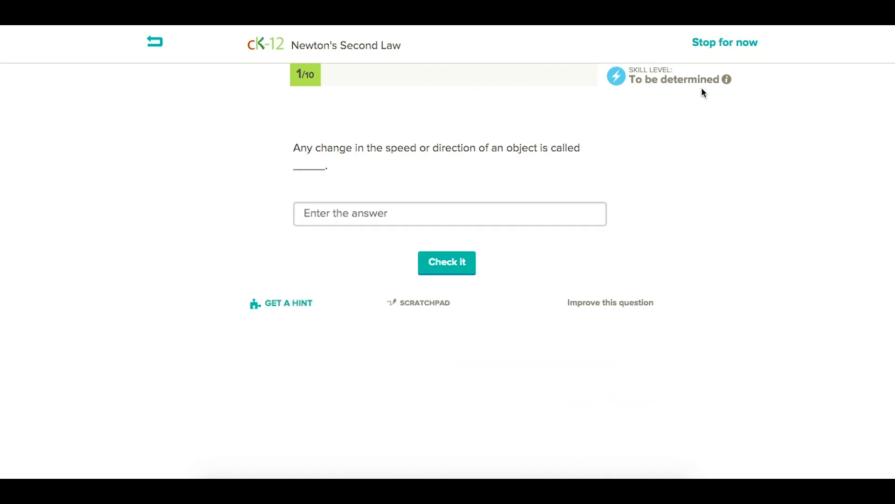
{"action": "mouse_move", "coordinate": [723, 42]}
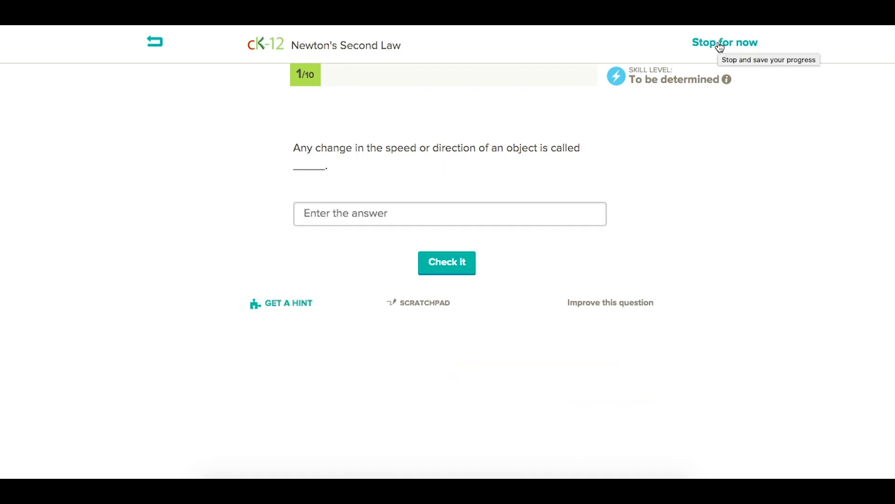
{"action": "left_click", "coordinate": [725, 43]}
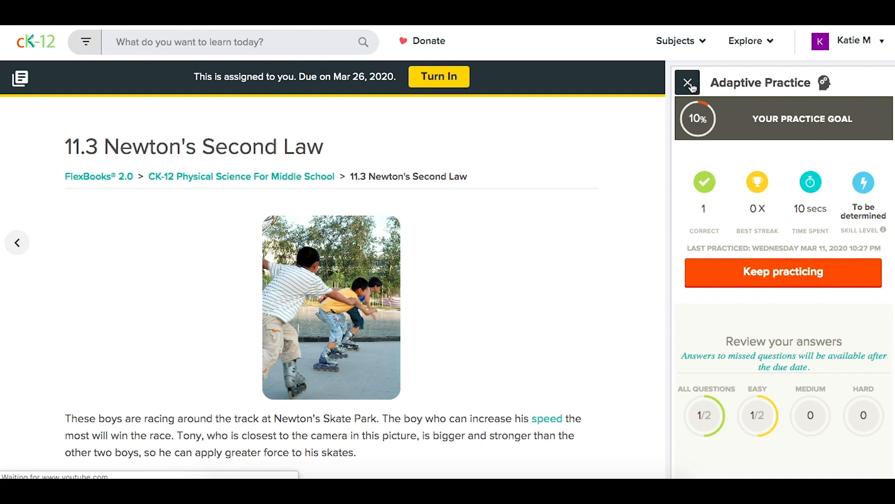
Close the practice summary and turn in the Newton's Second Law assignment at 10%
{"action": "left_click", "coordinate": [688, 82]}
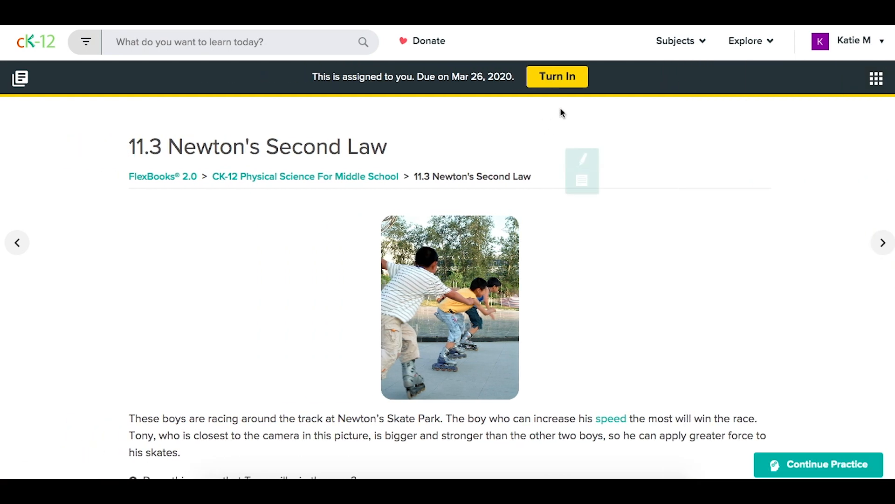
{"action": "mouse_move", "coordinate": [555, 78]}
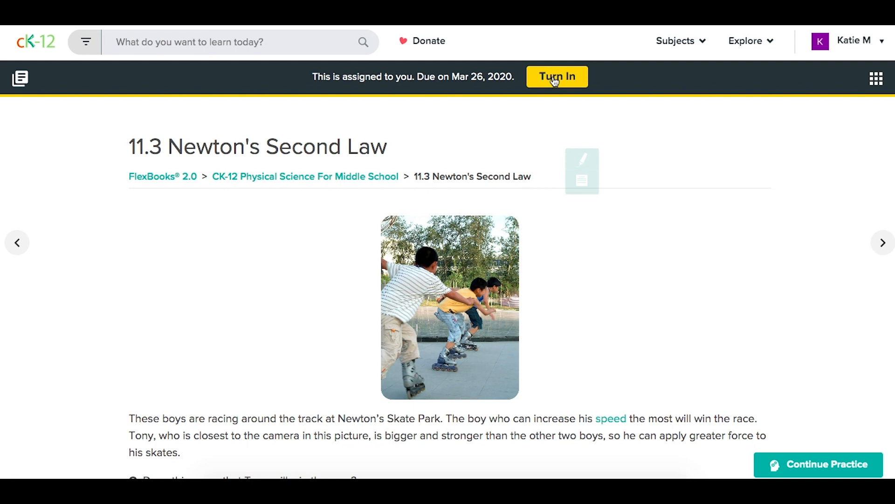
{"action": "left_click", "coordinate": [557, 76]}
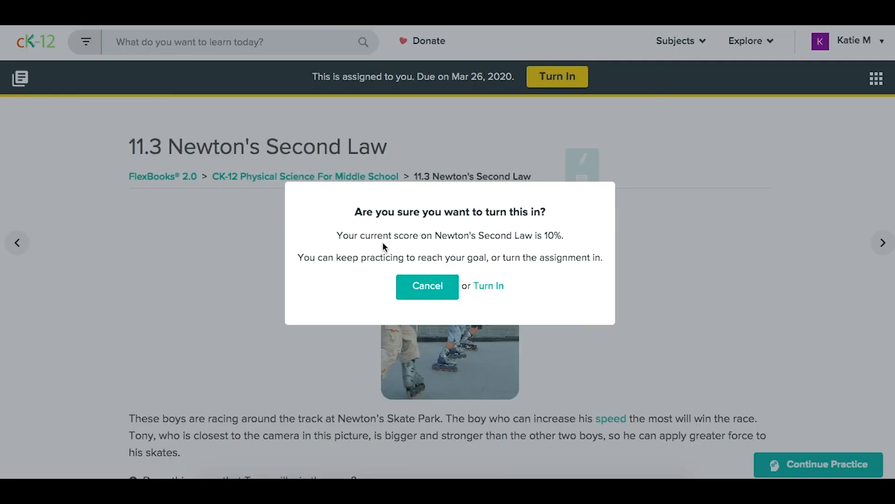
{"action": "mouse_move", "coordinate": [489, 286]}
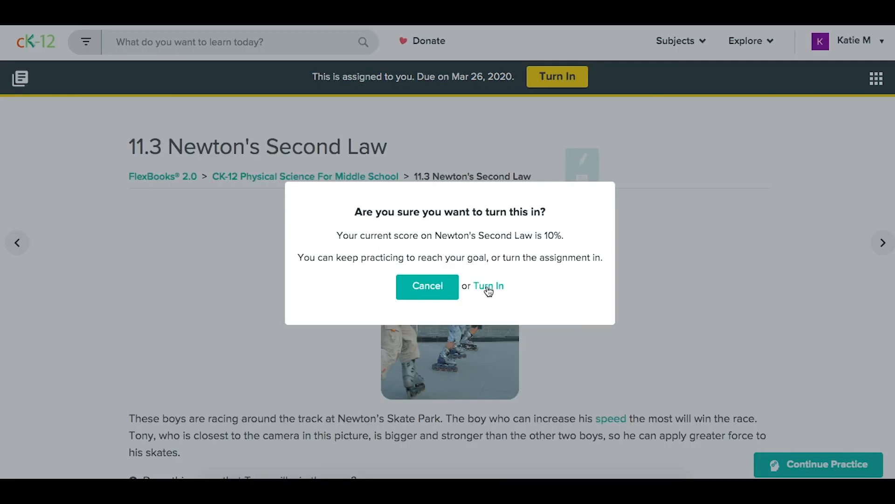
{"action": "left_click", "coordinate": [489, 286]}
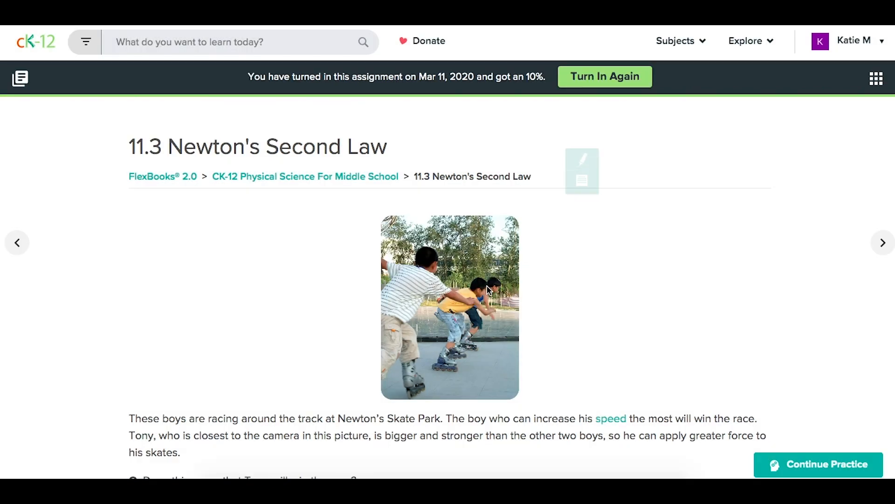
{"action": "mouse_move", "coordinate": [593, 90]}
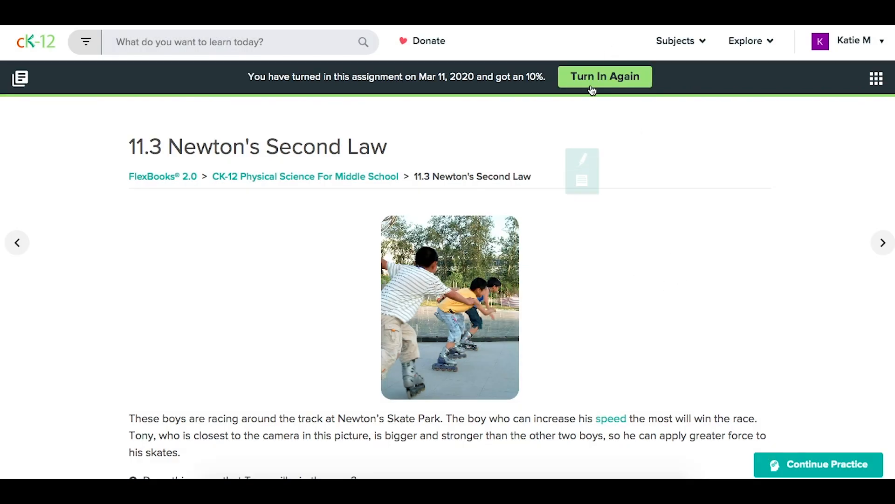
{"action": "mouse_move", "coordinate": [821, 409]}
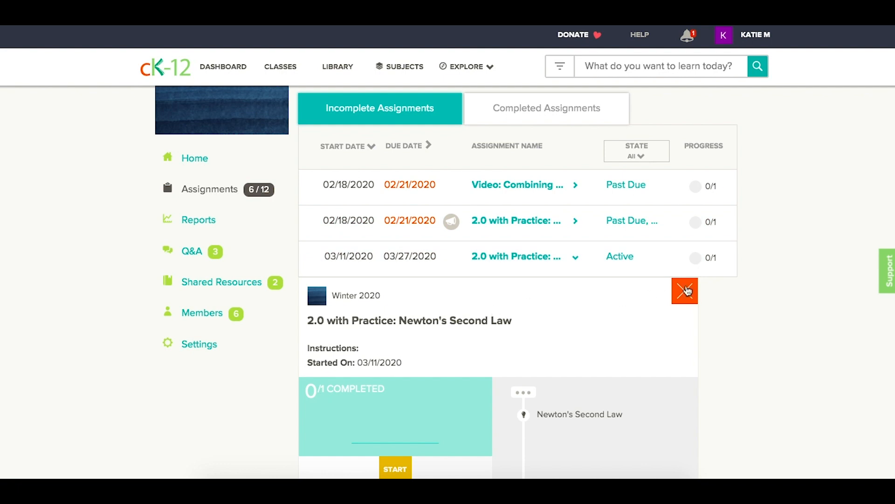
Collapse Newton's Second Law, check Completed Assignments, then expand the Combining Like Terms practice
{"action": "left_click", "coordinate": [684, 291]}
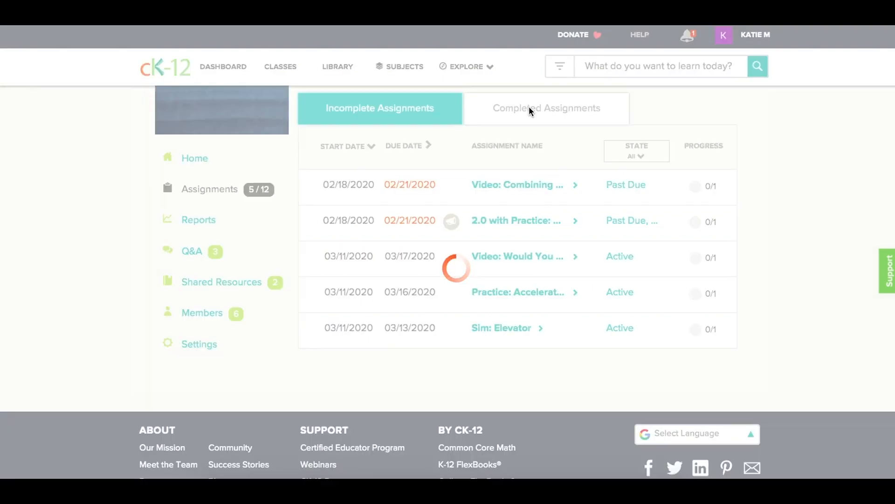
{"action": "left_click", "coordinate": [545, 108]}
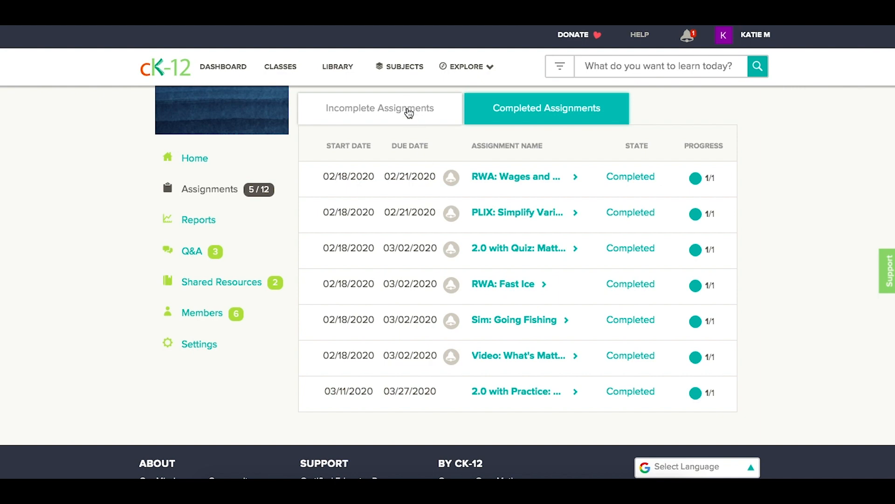
{"action": "left_click", "coordinate": [379, 107]}
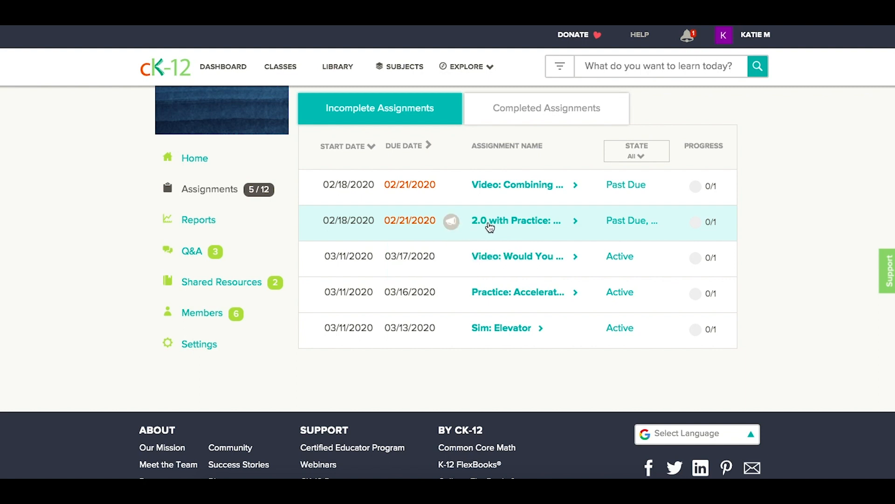
{"action": "left_click", "coordinate": [516, 220]}
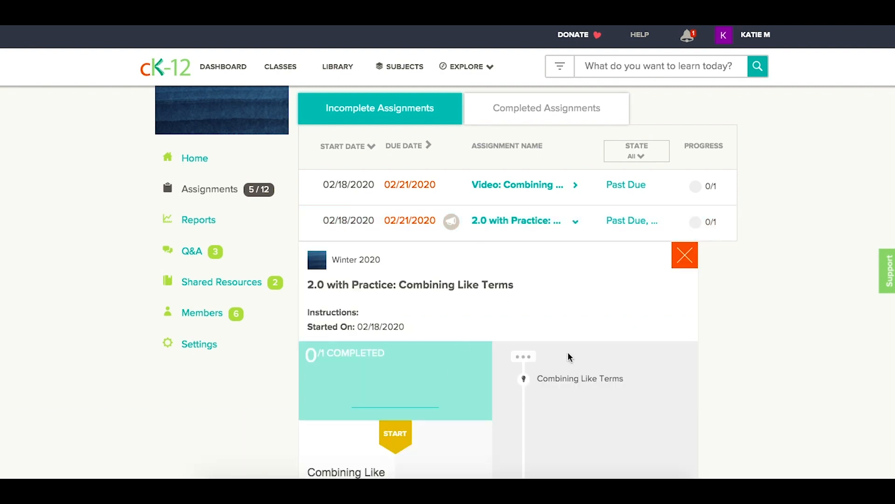